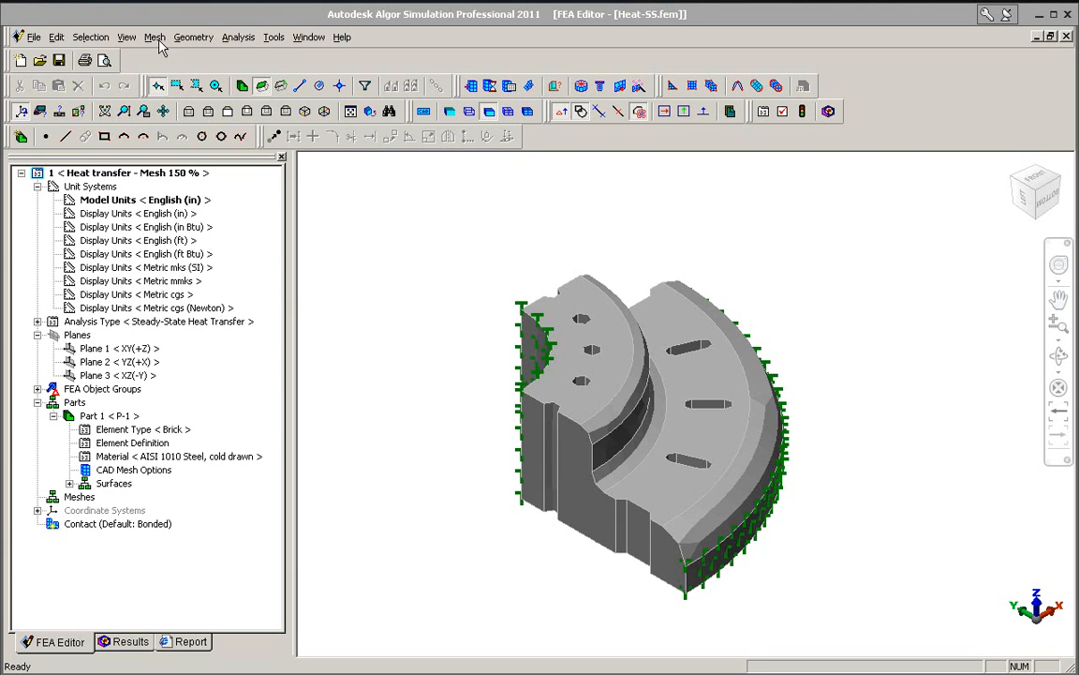
- Generate the 3D mesh on the part and run the steady-state heat transfer simulation
click(154, 37)
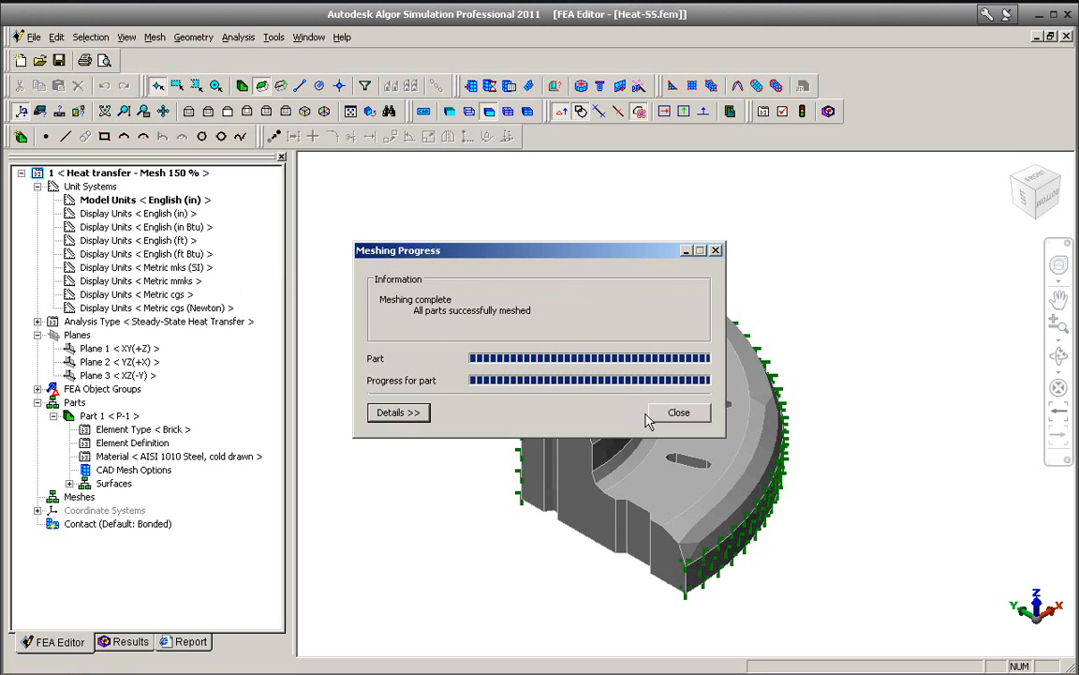
click(678, 412)
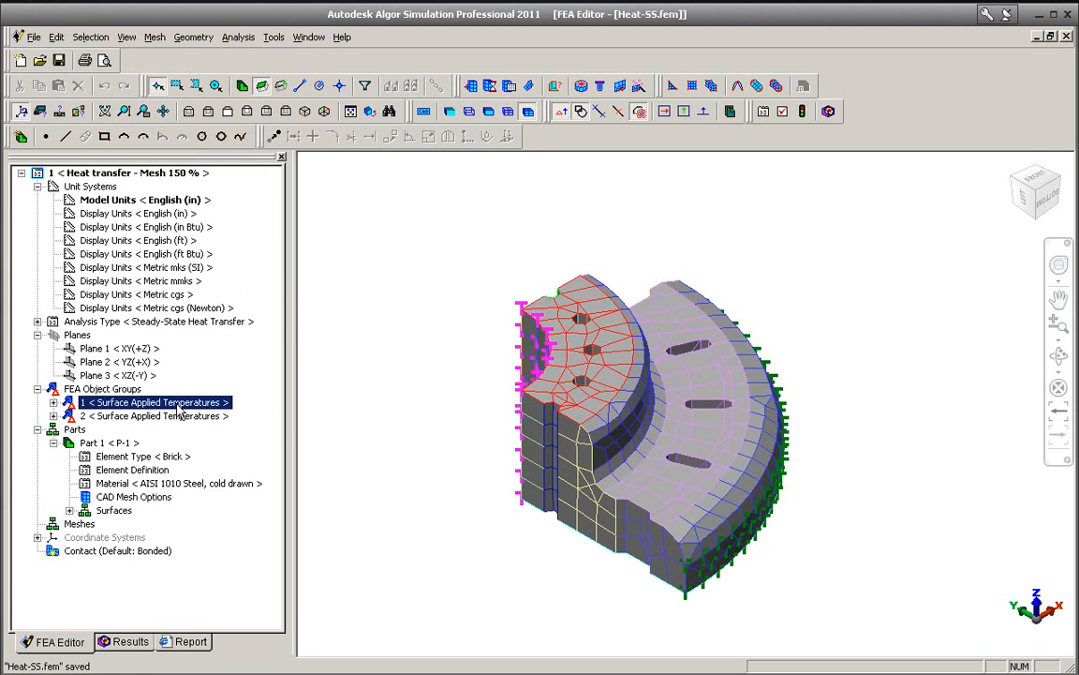
click(153, 415)
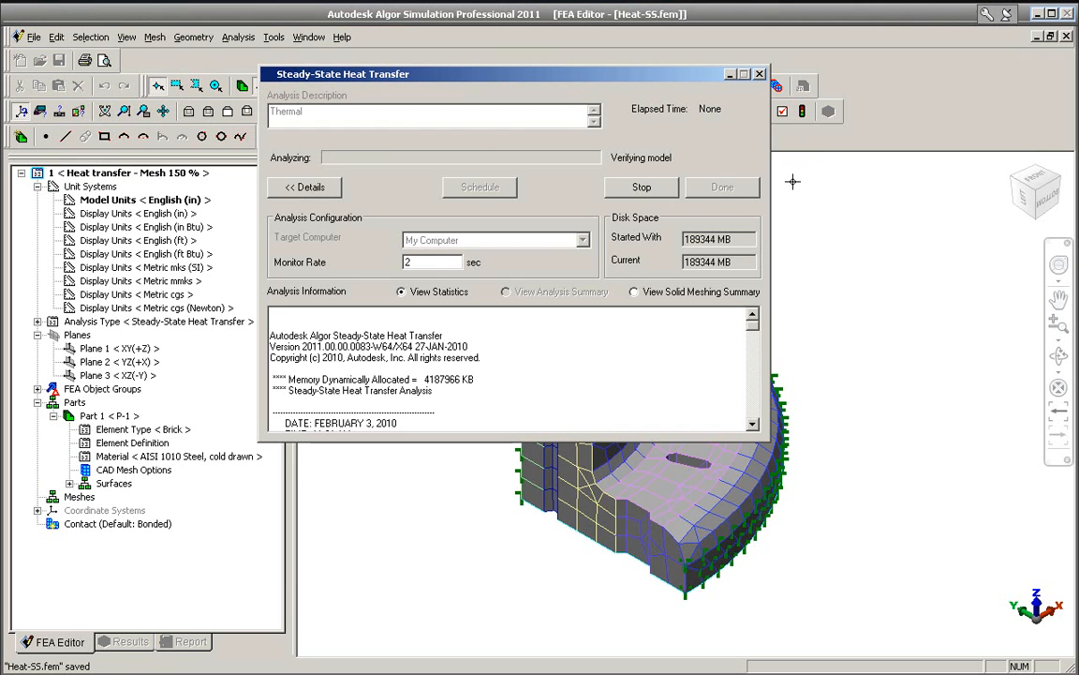
- Review the 150 °F to 50 °F temperature results and return to the FEA Editor
click(722, 186)
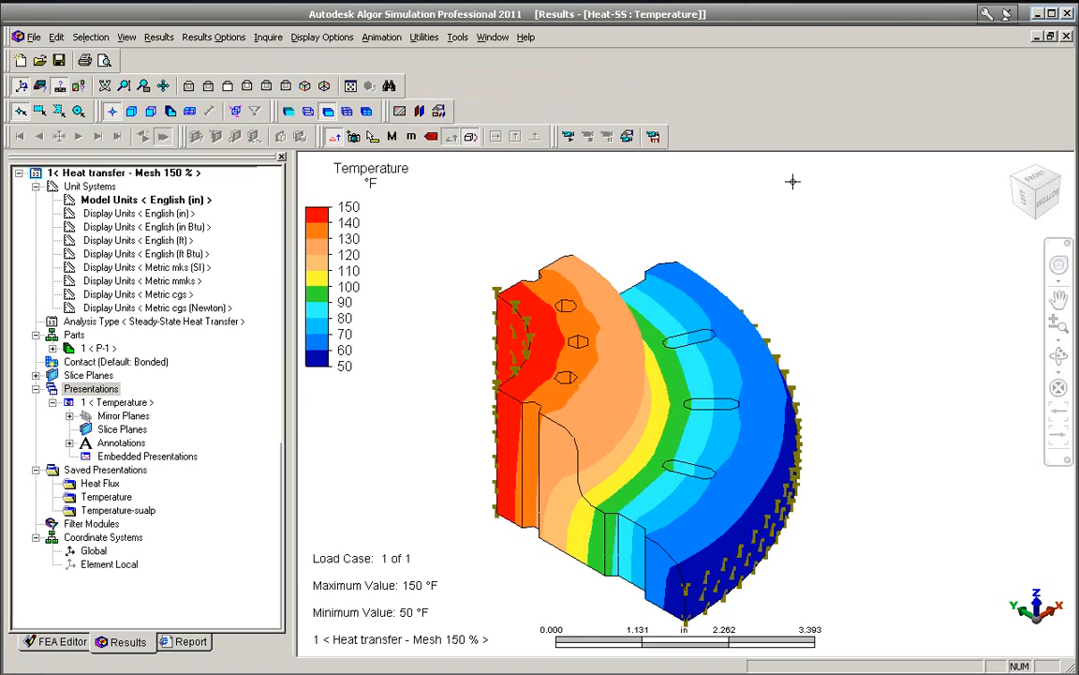
mouse_move(693, 222)
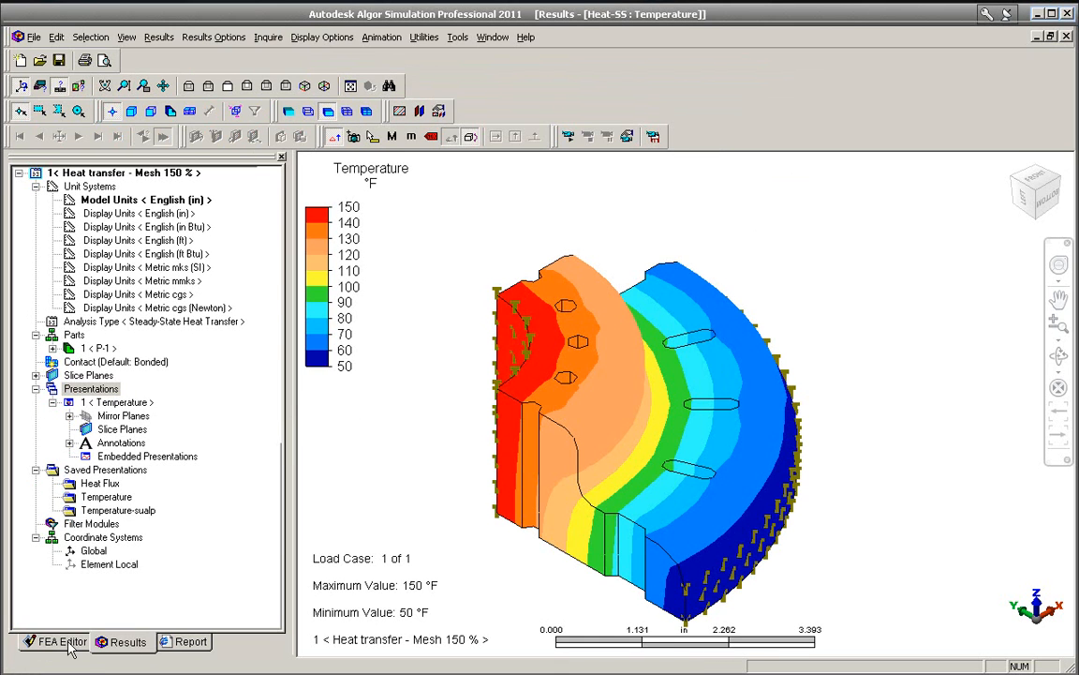
click(60, 641)
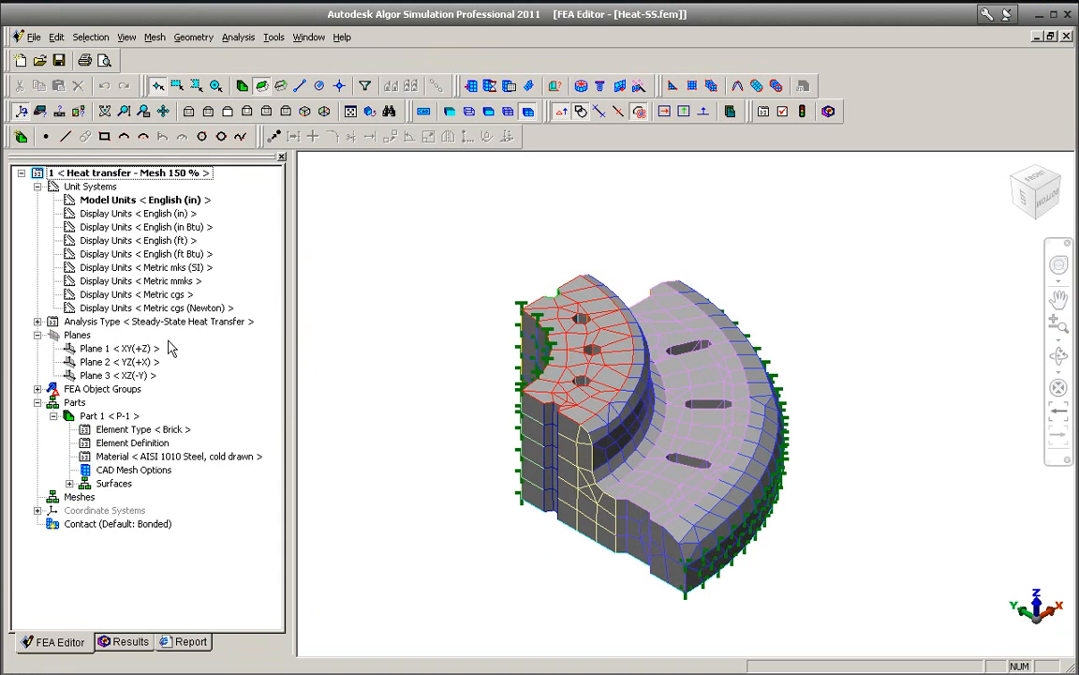
- Switch scenario 2 to Linear Static Stress and rename it 'Heat transfer - Mesh 80 %'
right_click(156, 320)
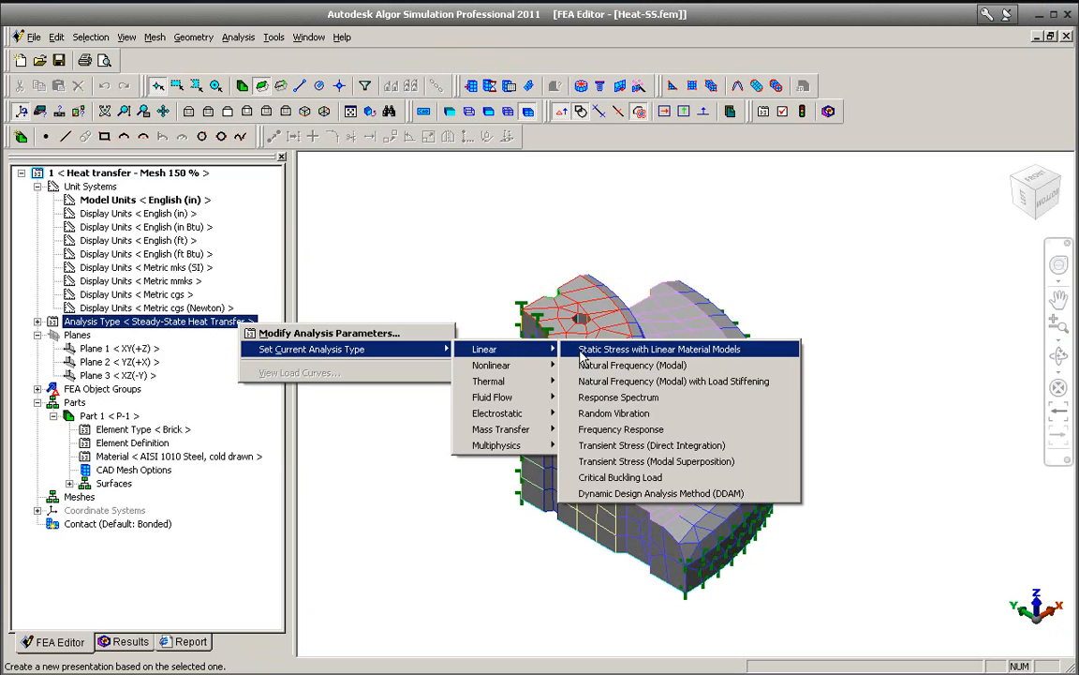
click(659, 349)
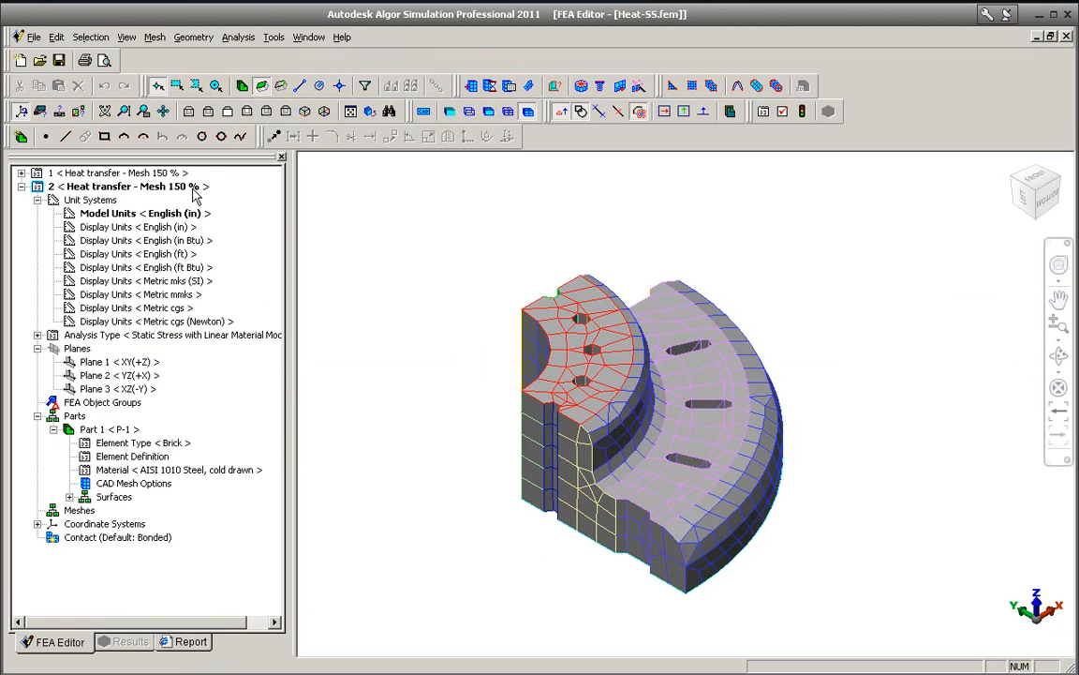
double_click(126, 186)
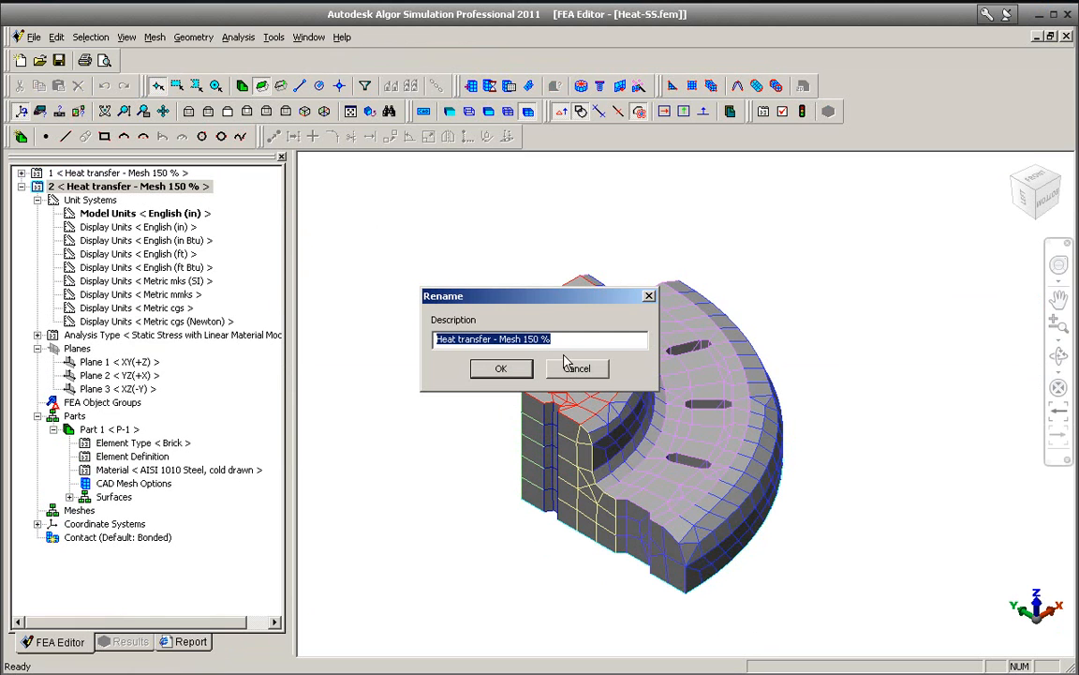
click(539, 339)
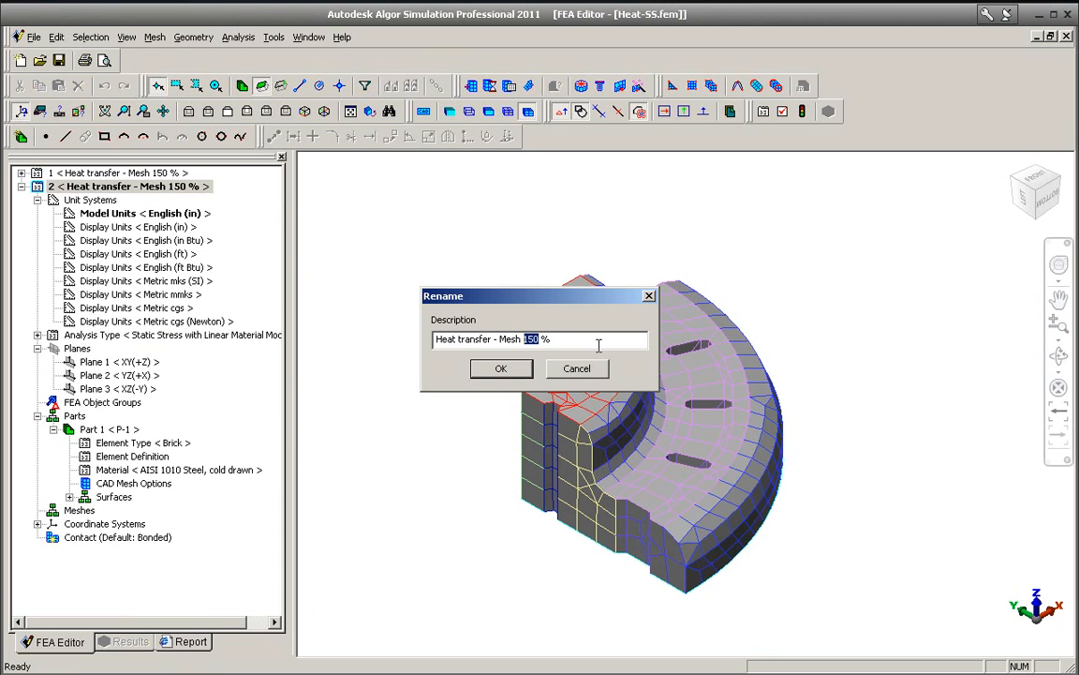
text(80)
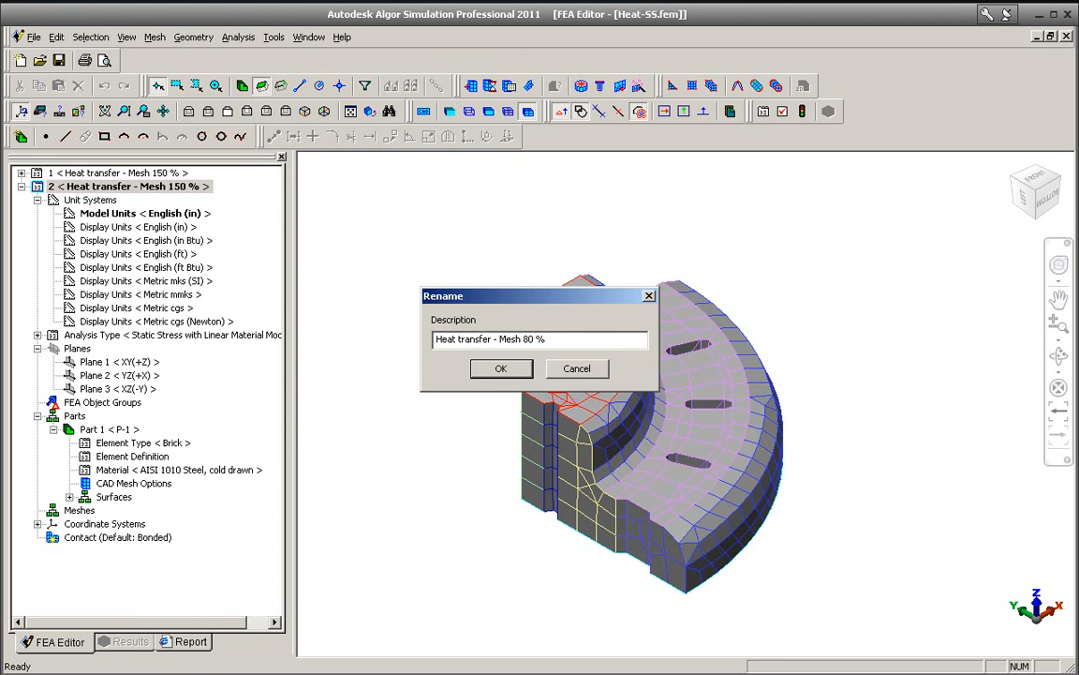
click(500, 368)
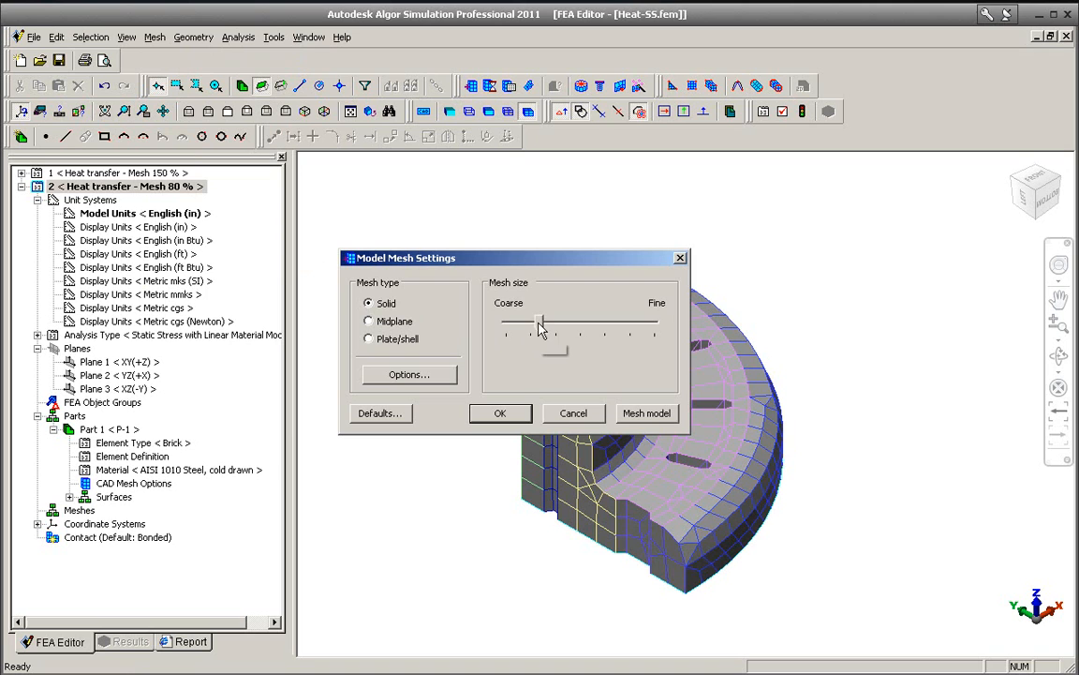
- Slide the mesh size toward Fine and remesh the part
drag(538, 321, 599, 321)
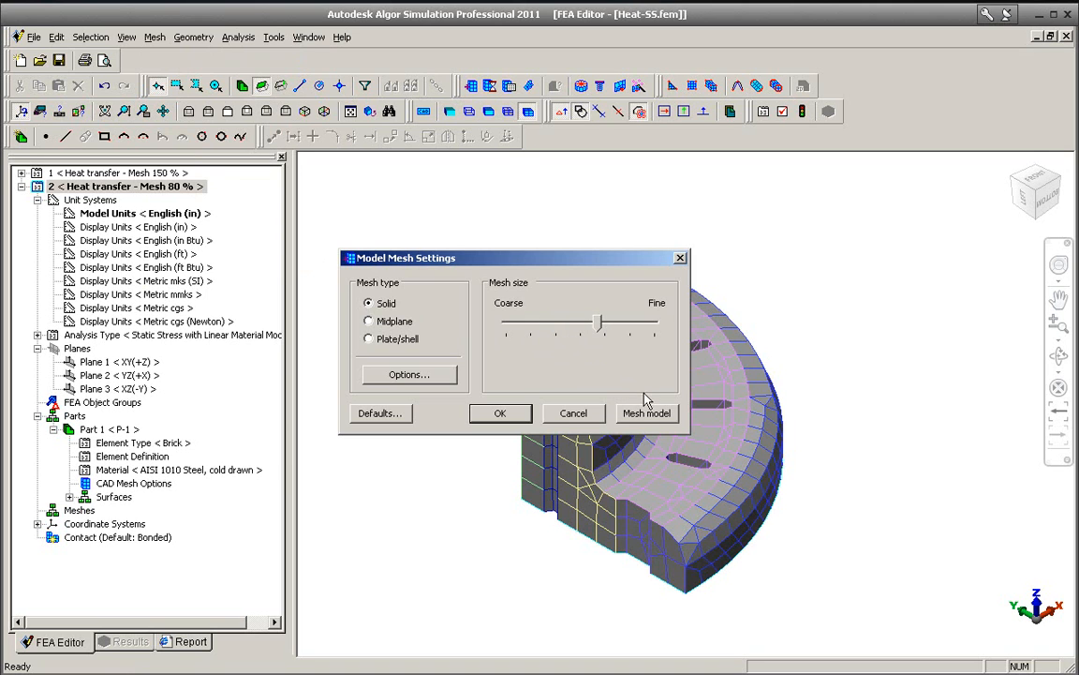
click(647, 413)
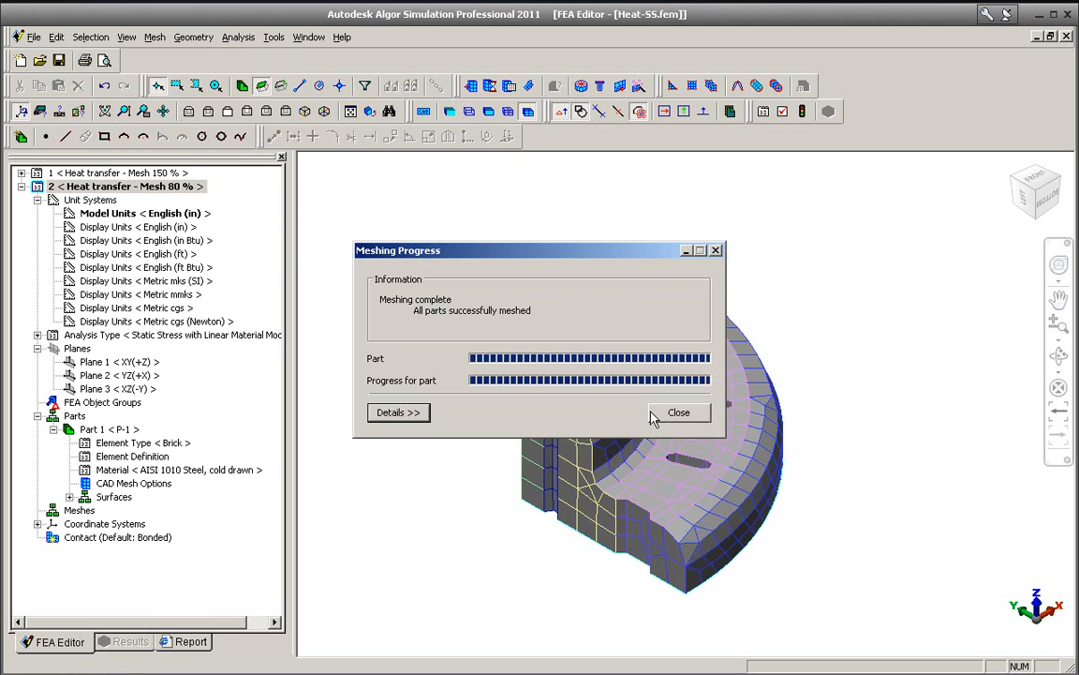
click(679, 412)
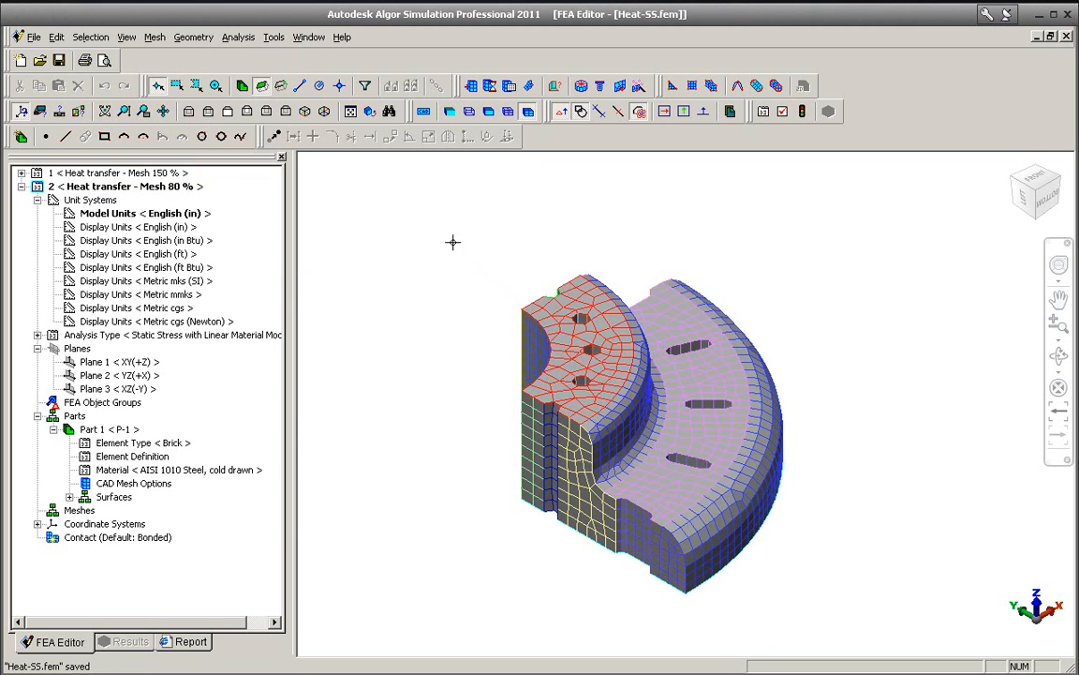
mouse_move(701, 153)
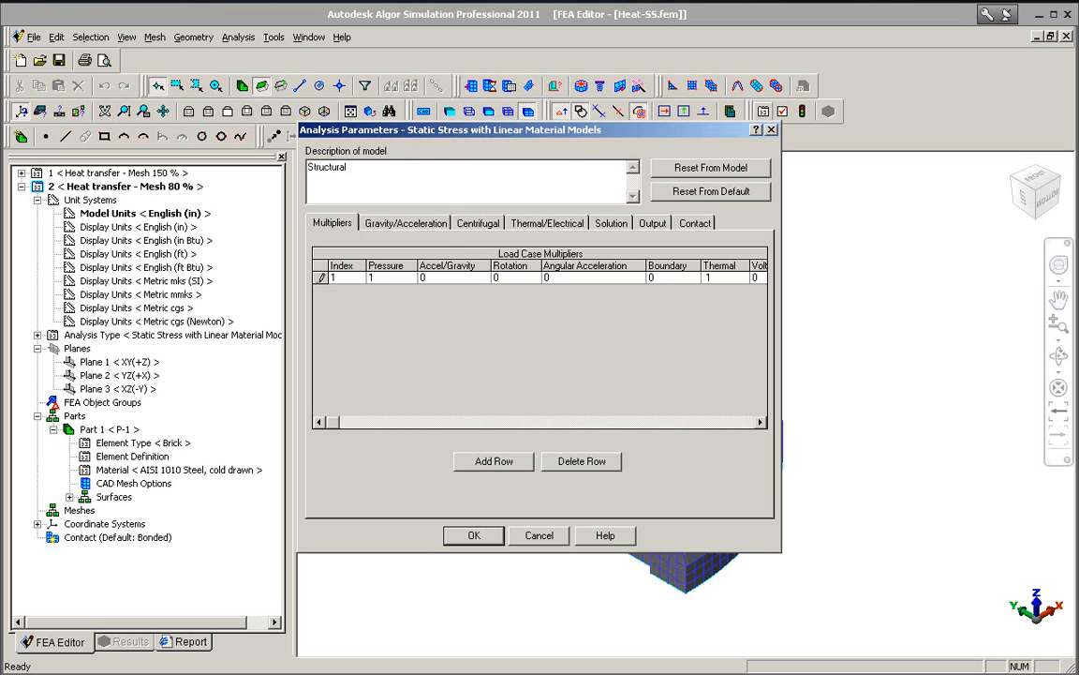
- Set a 70 °F default nodal temperature taken from the steady-state heat transfer results
click(547, 223)
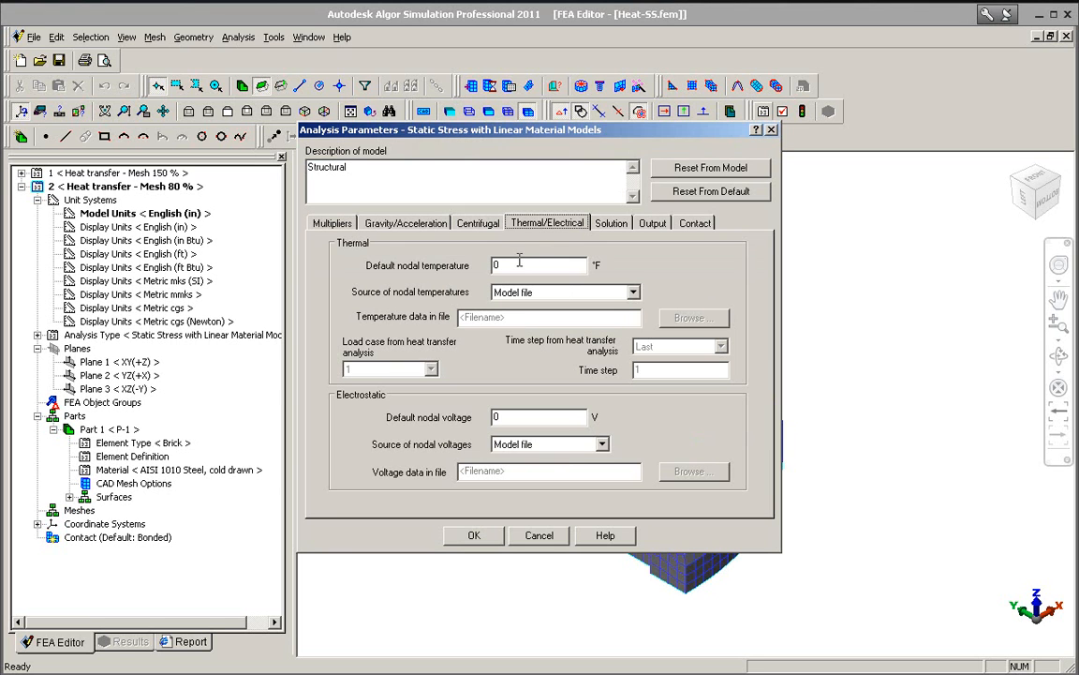
click(534, 266)
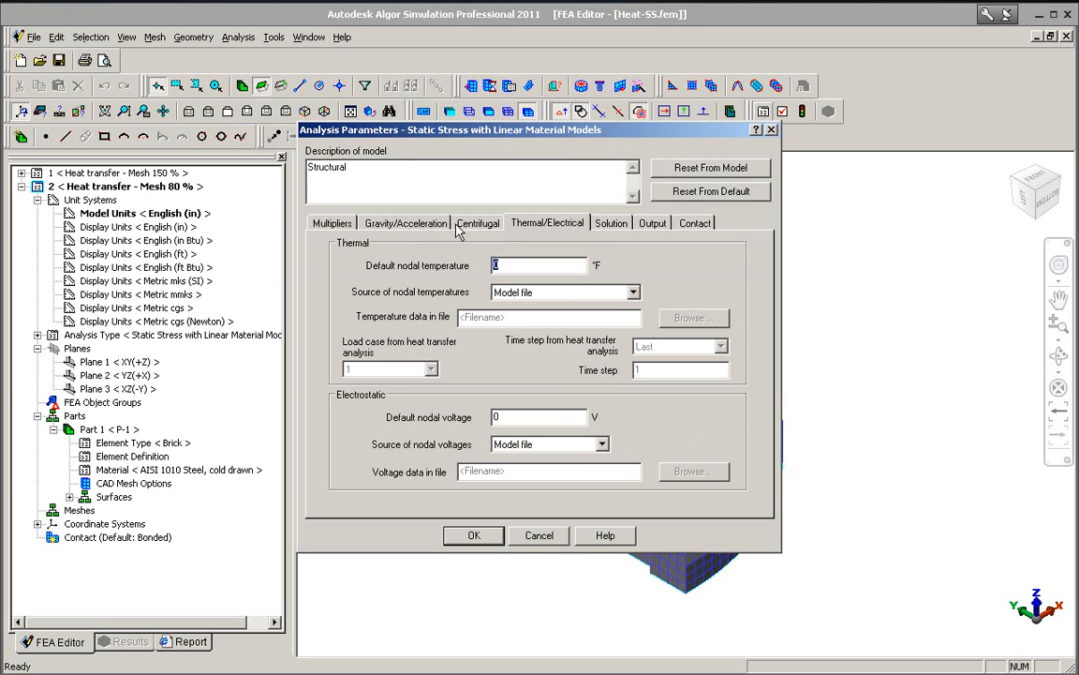
text(70)
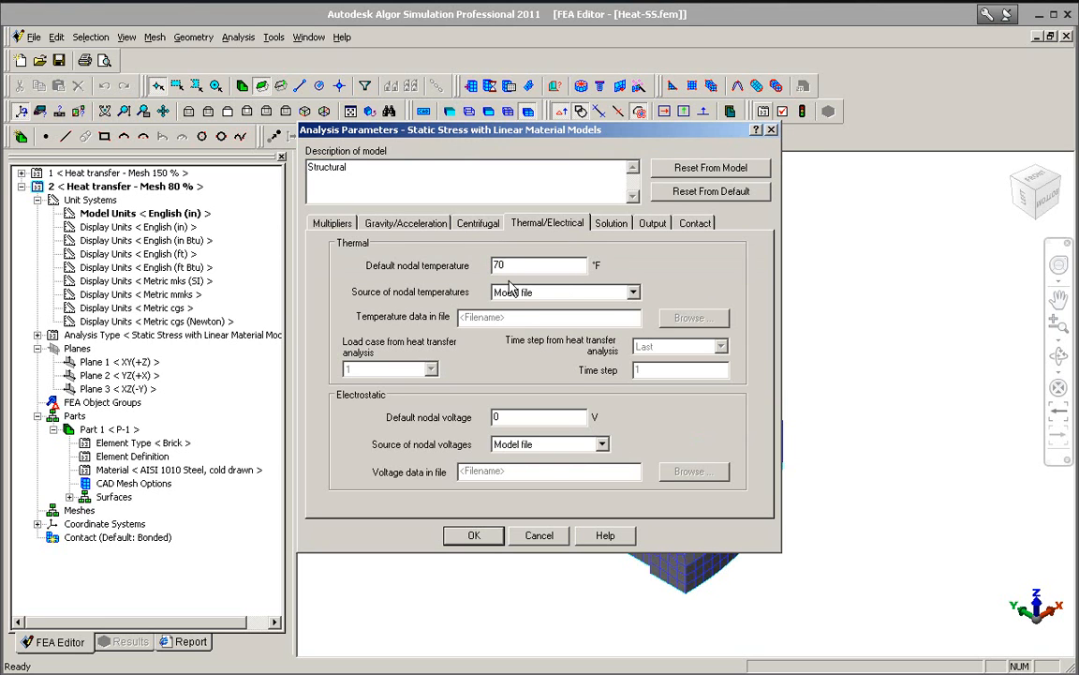
click(633, 291)
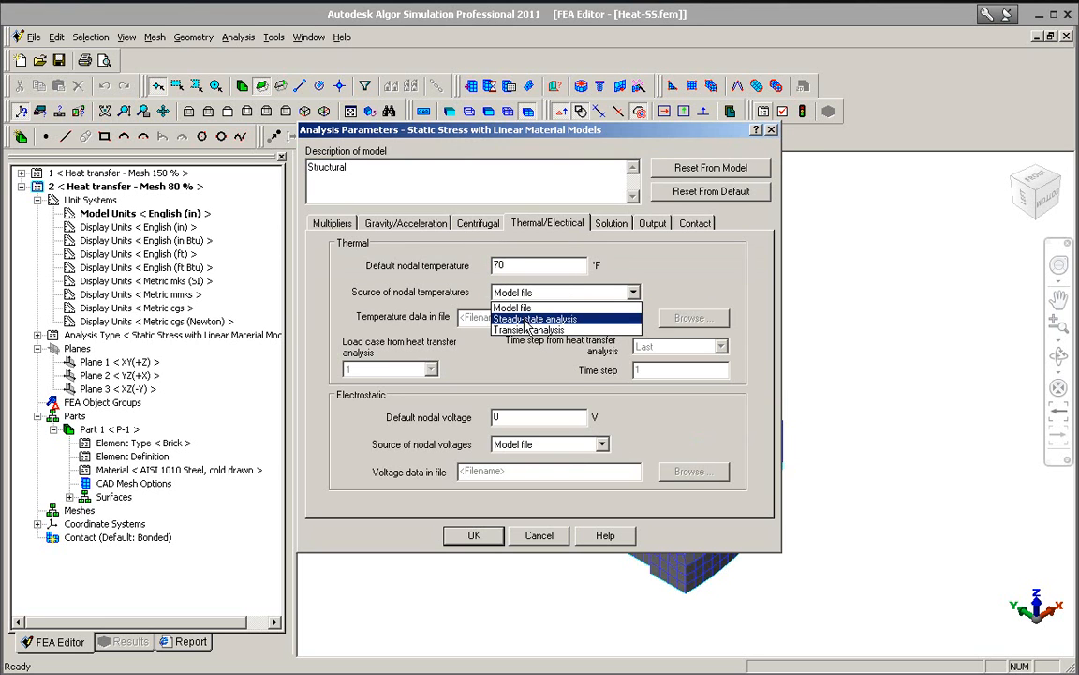
click(694, 317)
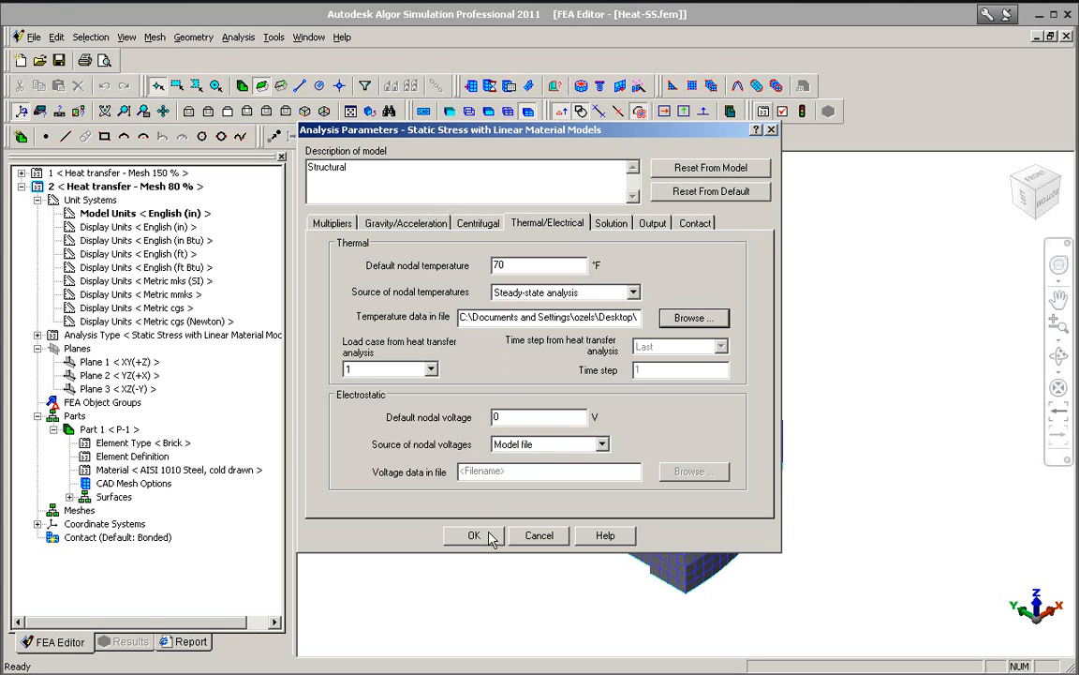
click(473, 535)
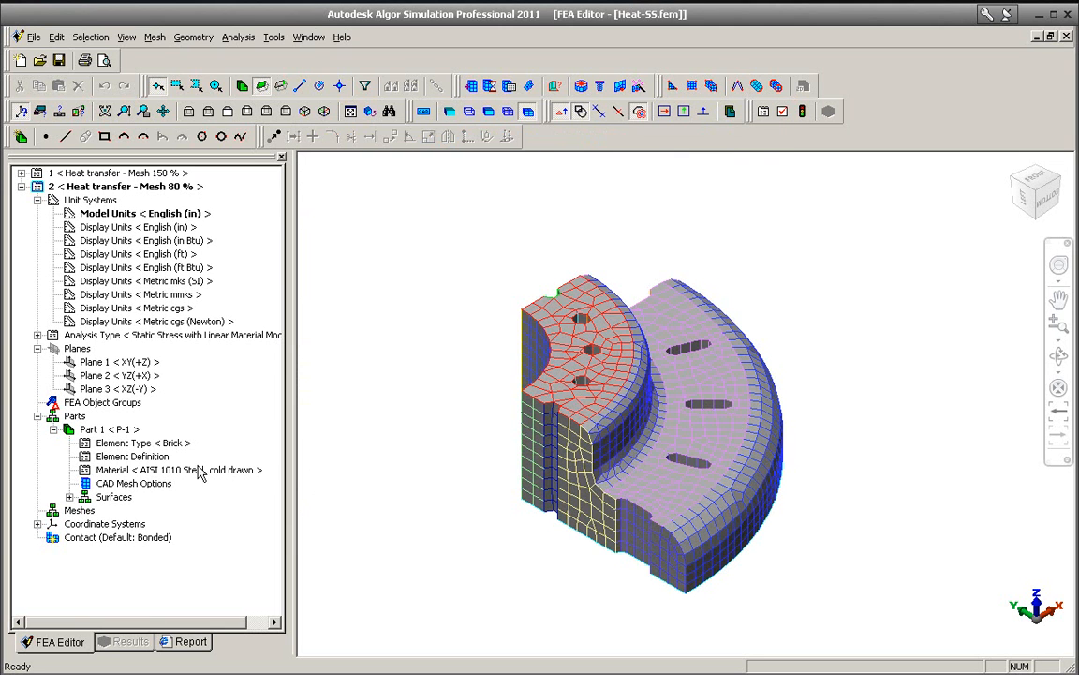
- Give the brick element definition a 70 °F stress-free reference temperature
click(132, 457)
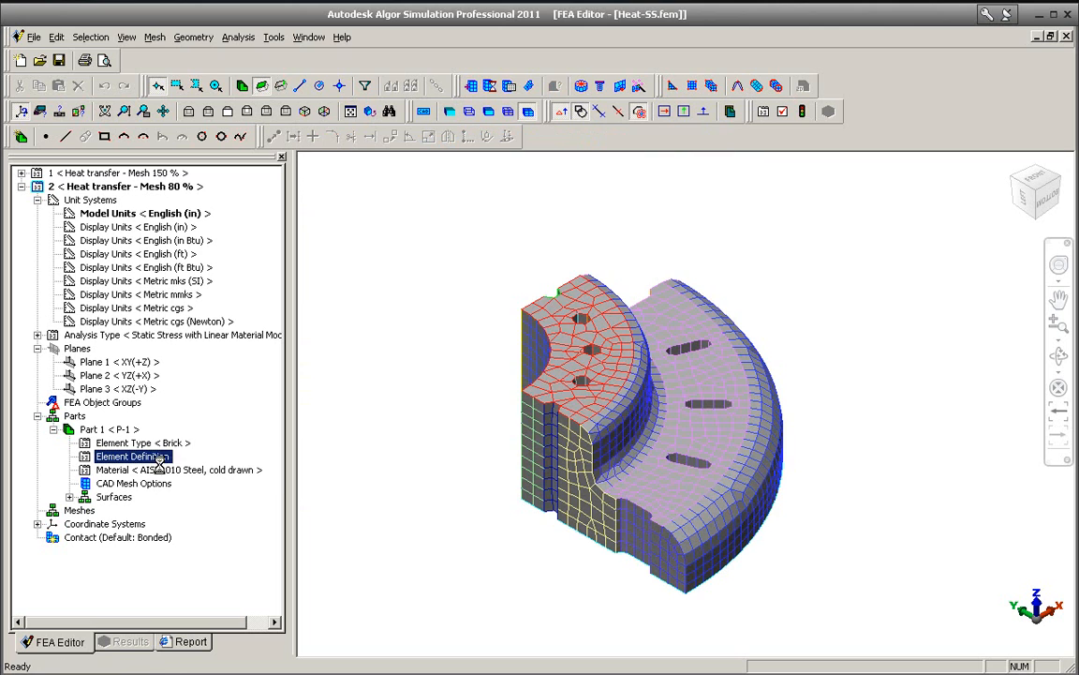
double_click(132, 455)
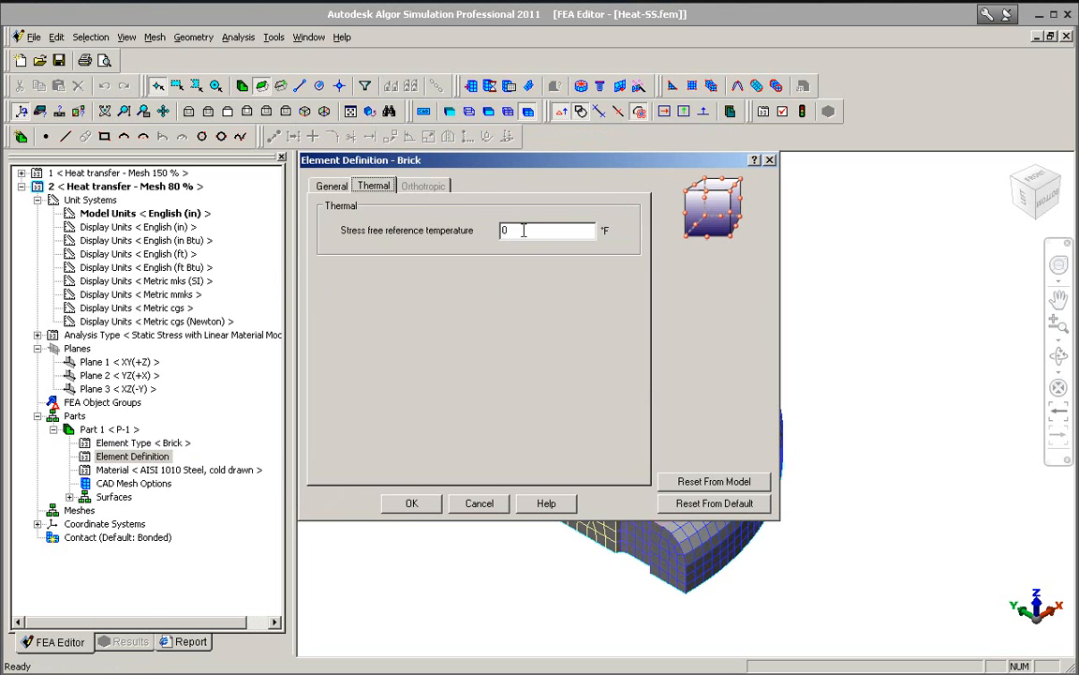
text(70)
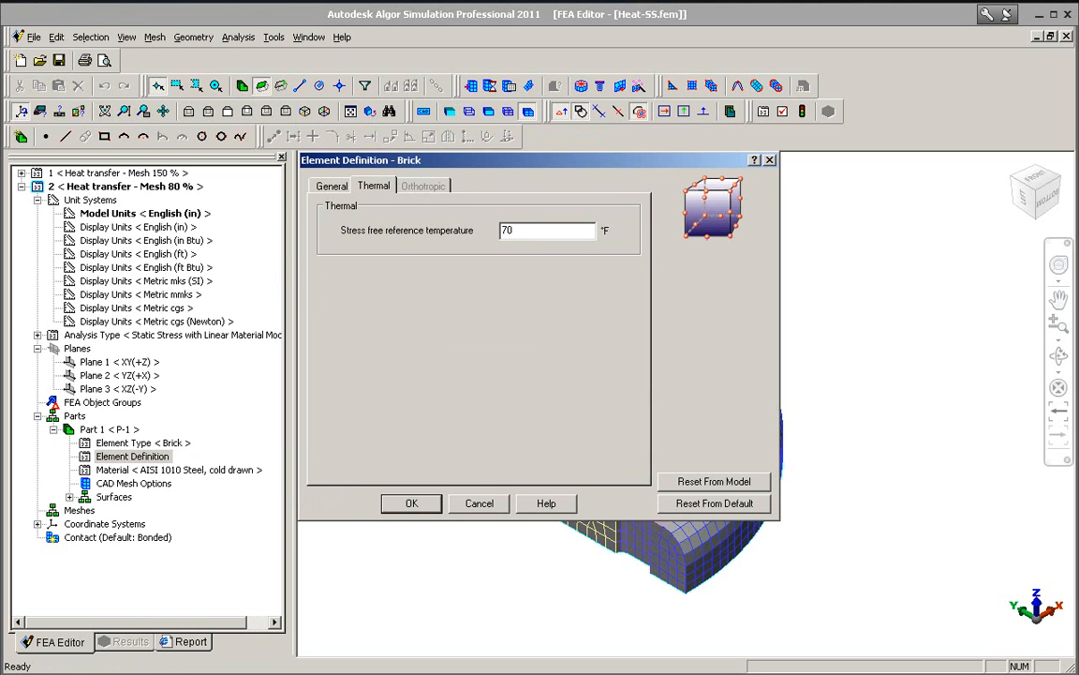
click(410, 503)
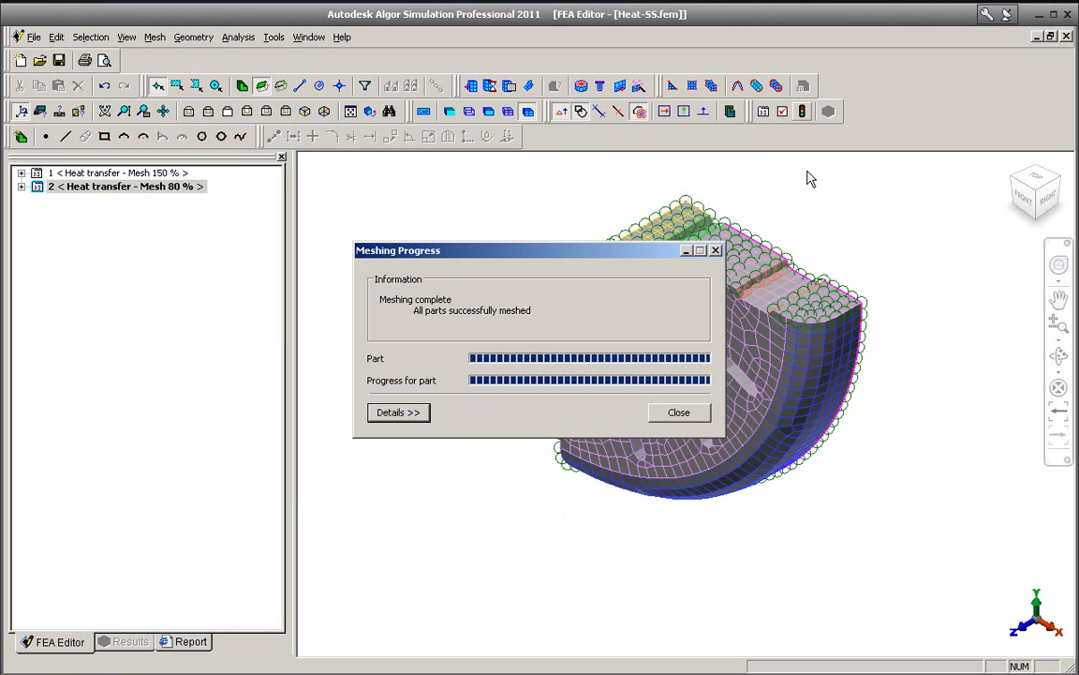
- Run the 80 % mesh analysis, view displacement magnitude, then return to the FEA Editor
click(678, 412)
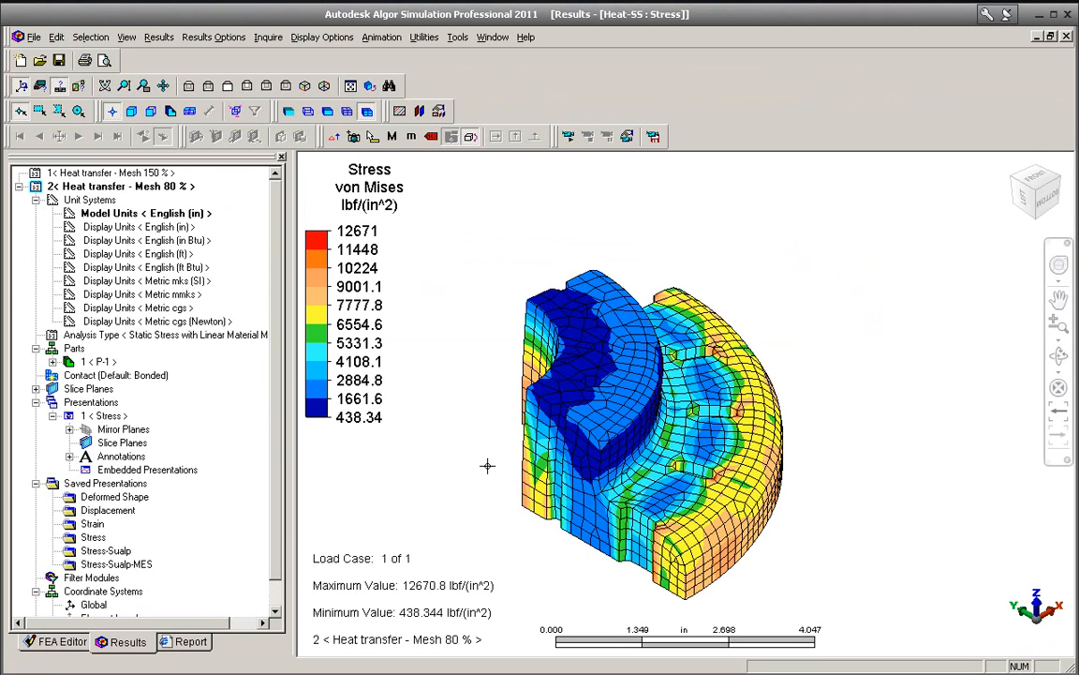
mouse_move(193, 68)
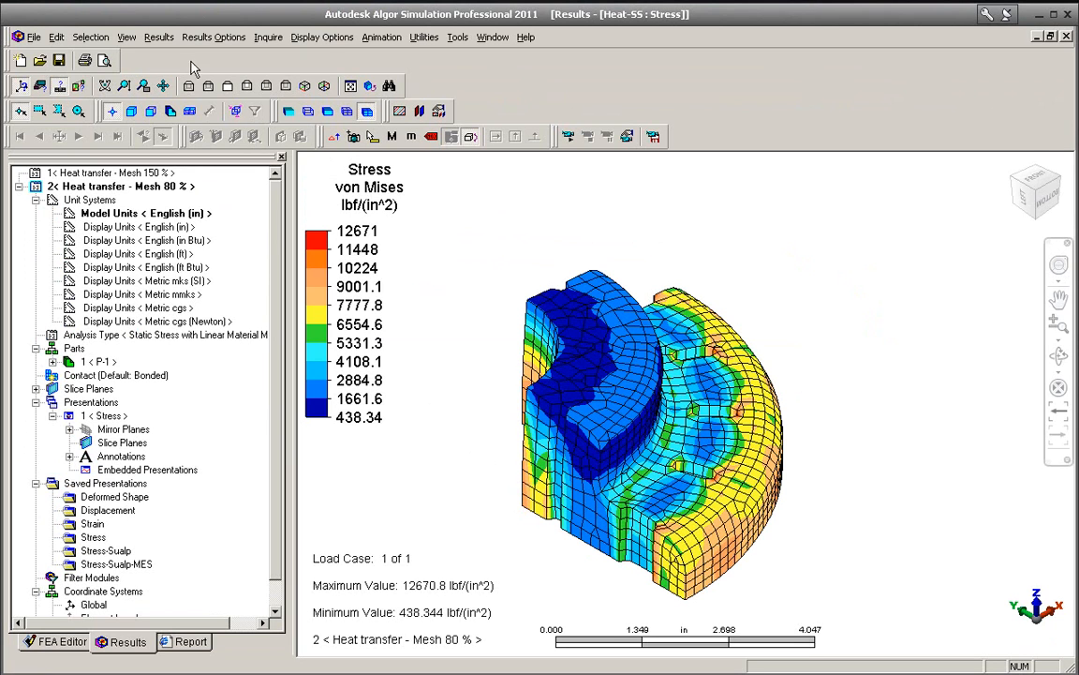
click(160, 36)
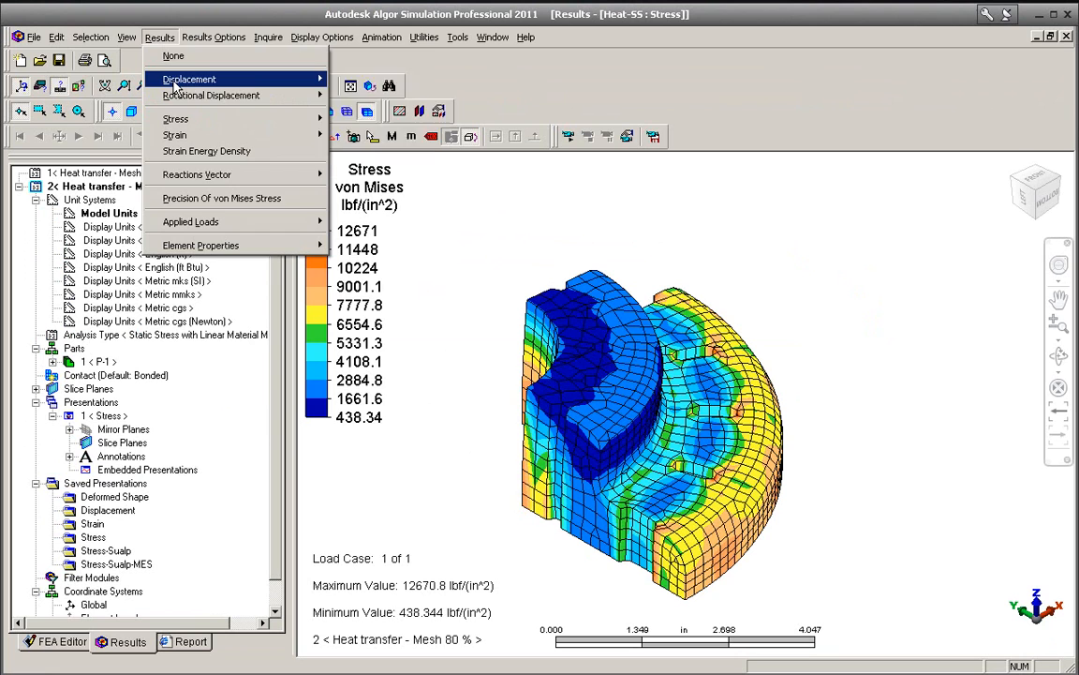
click(189, 78)
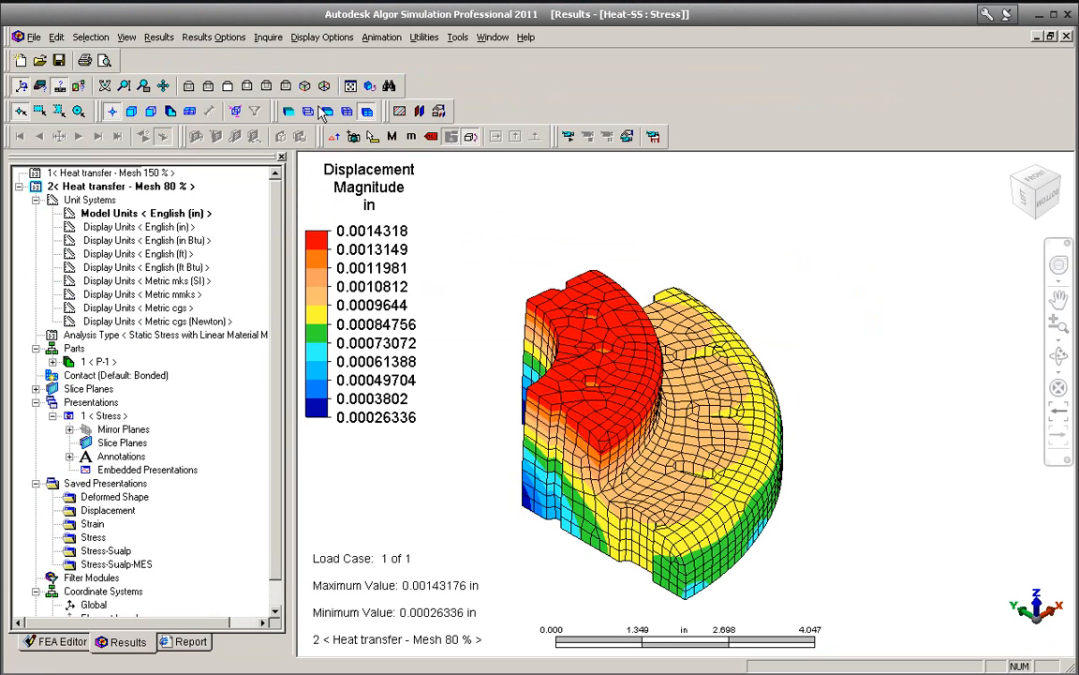
click(55, 641)
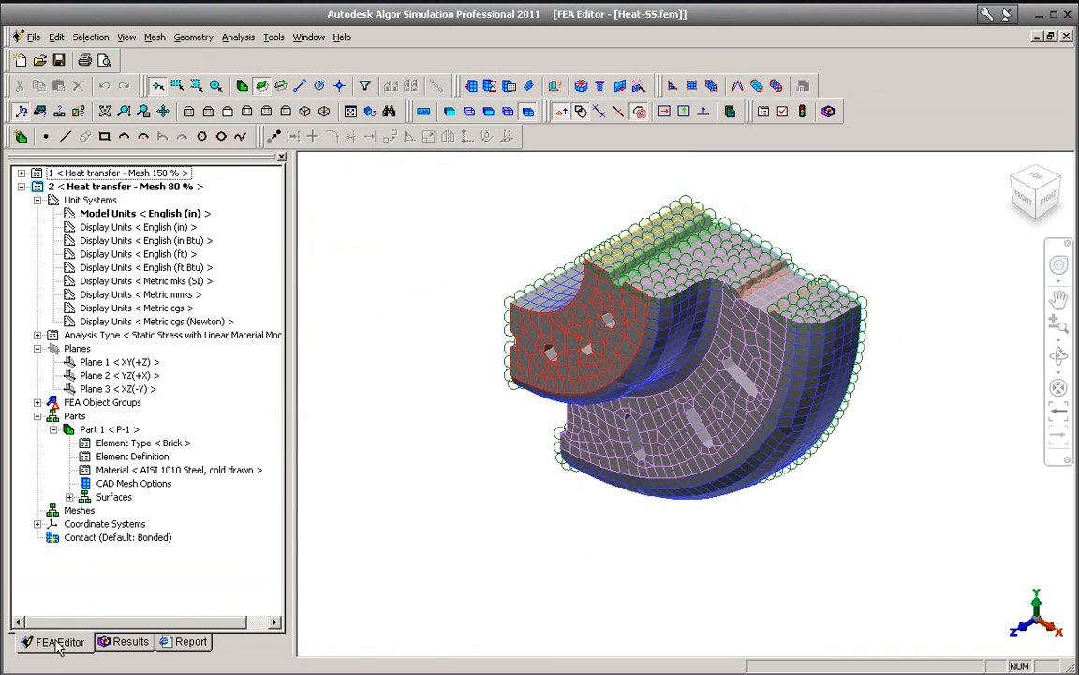
- Copy design scenario 2 into a new scenario 3
right_click(121, 185)
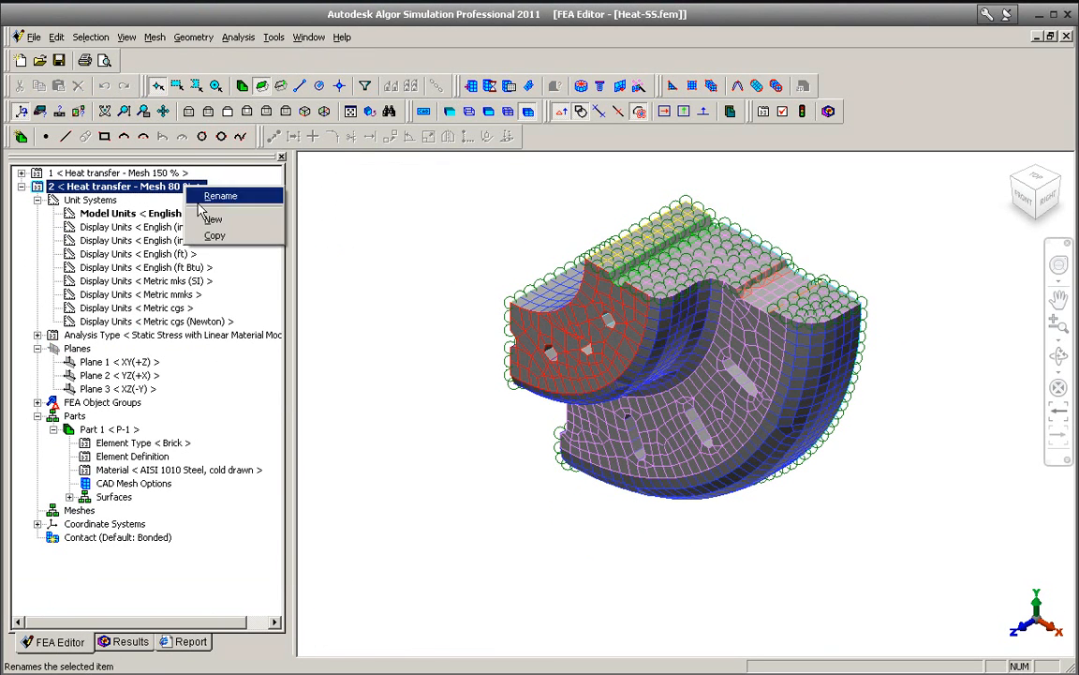
click(213, 218)
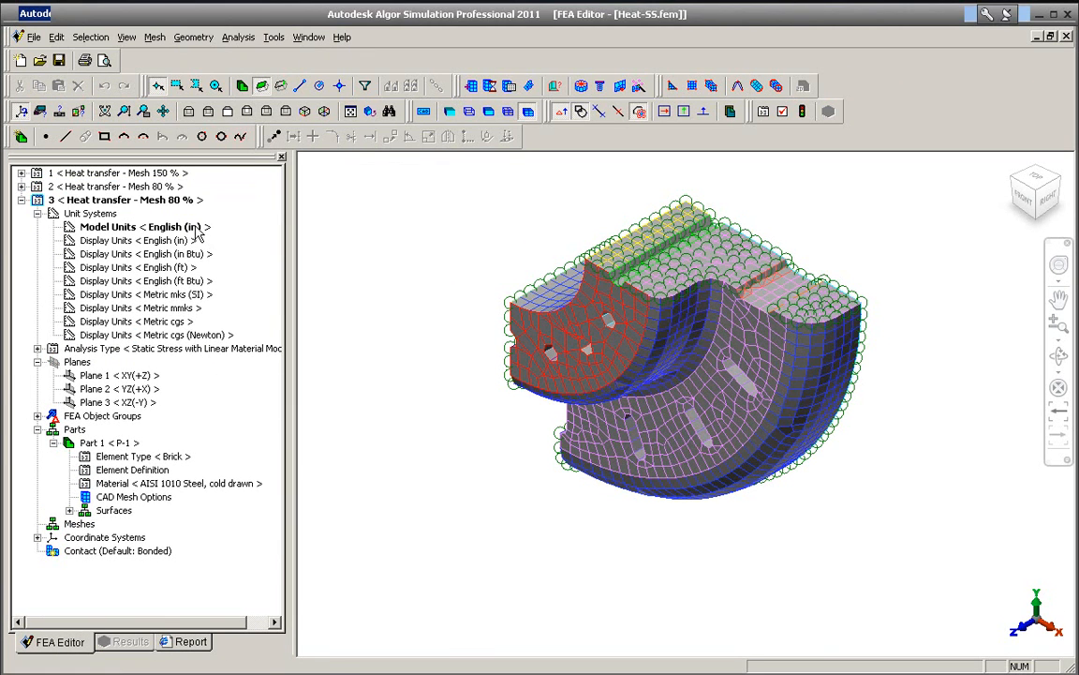
double_click(122, 200)
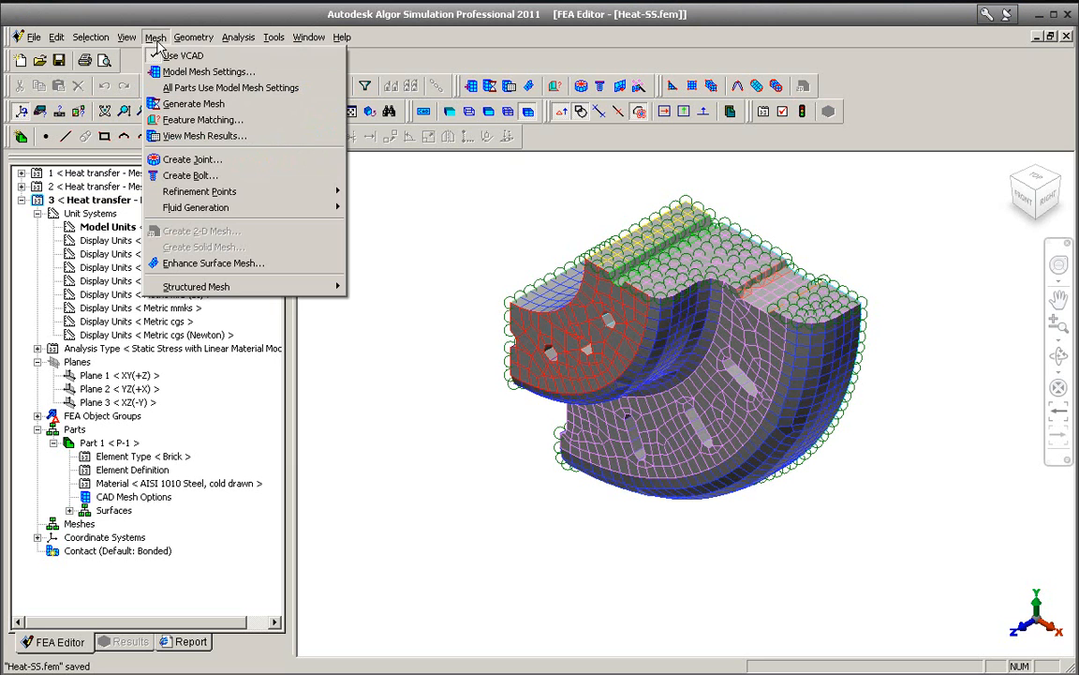
- Move the Model Mesh Settings slider finer and remesh scenario 3
click(208, 71)
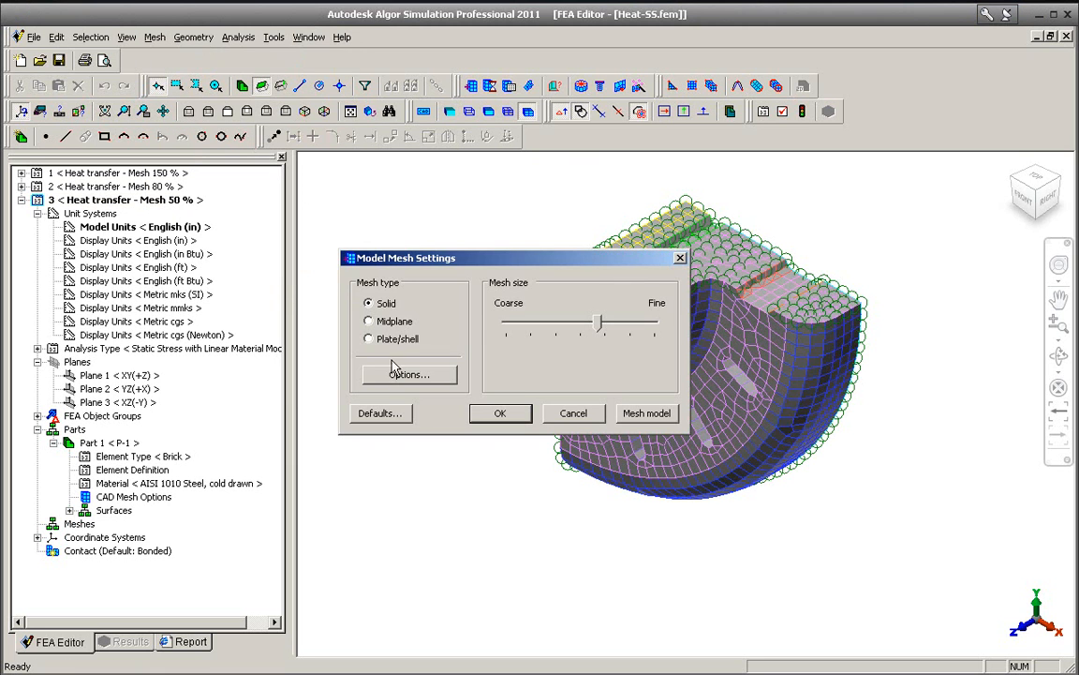
click(408, 374)
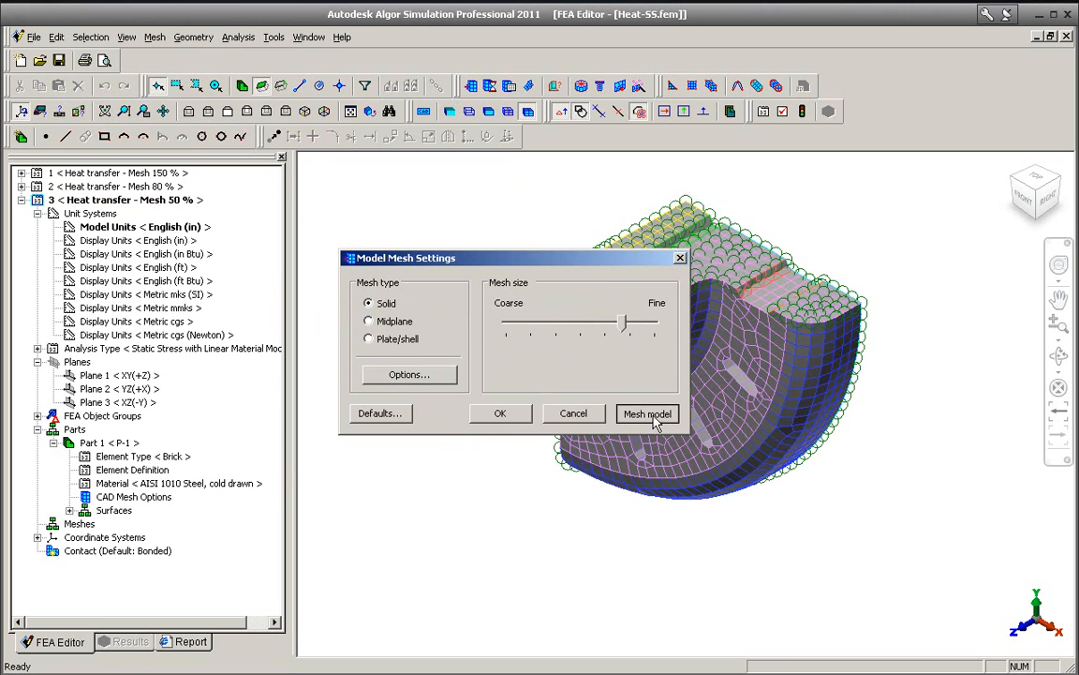
click(647, 413)
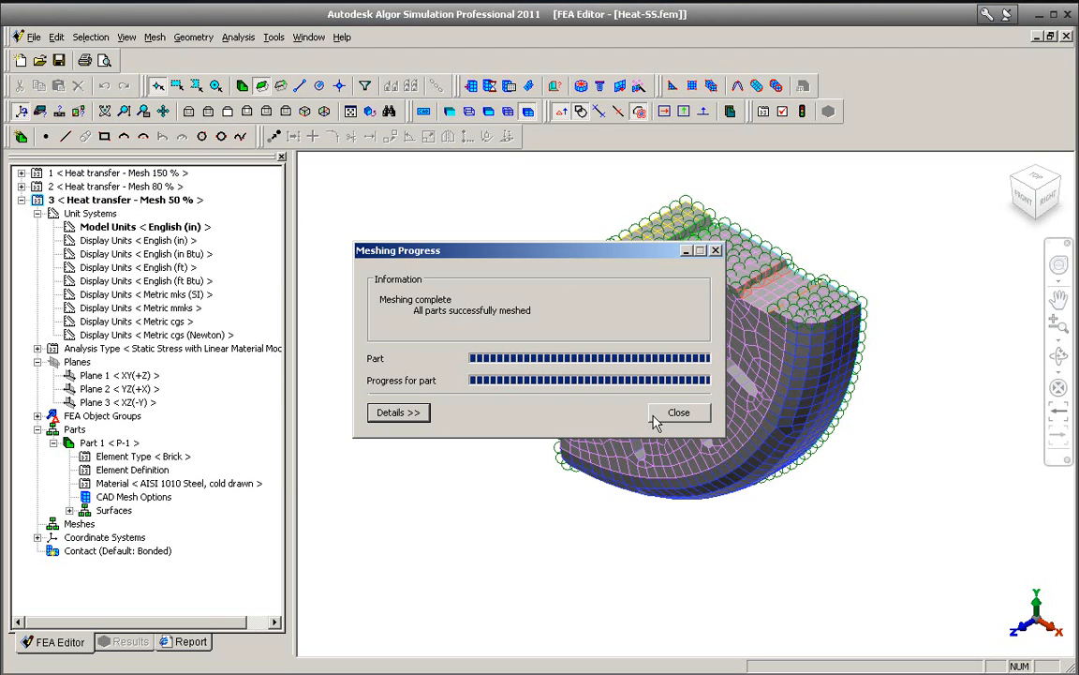
click(679, 412)
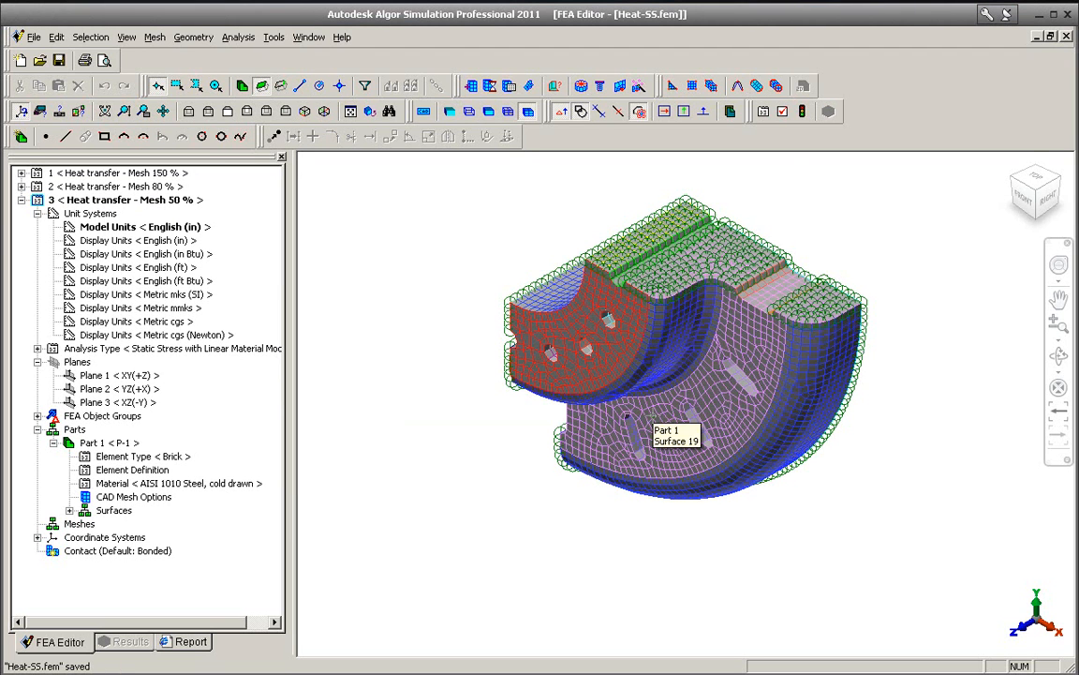
mouse_move(802, 112)
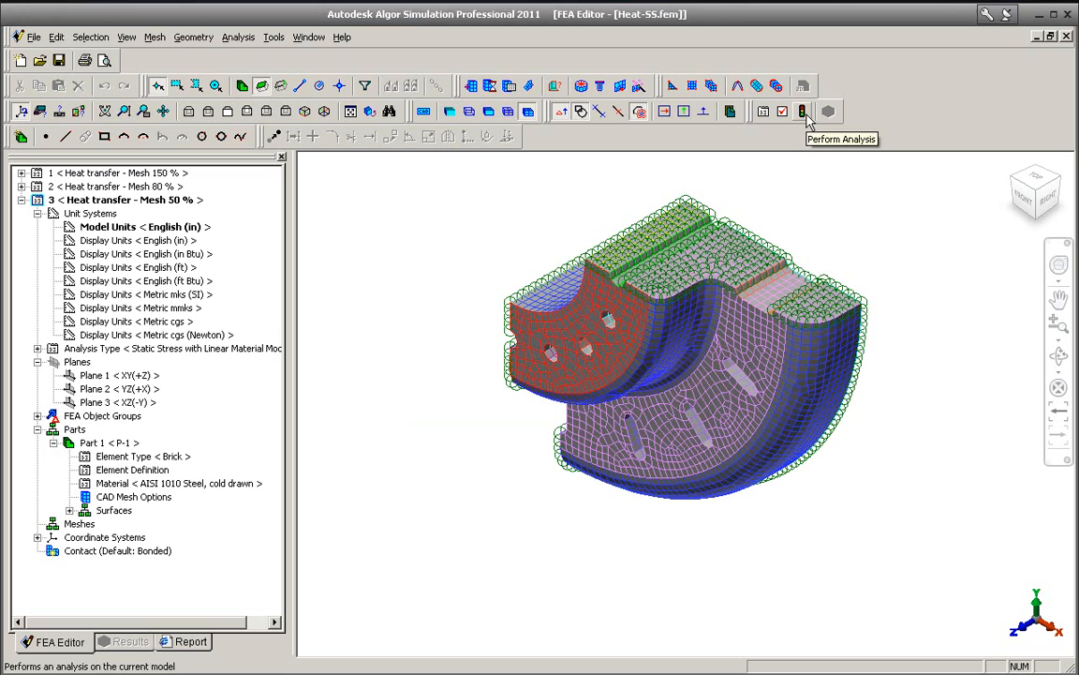
- Run the 50 % mesh analysis and open its nodal temperature results (150 °F to 50 °F)
click(802, 111)
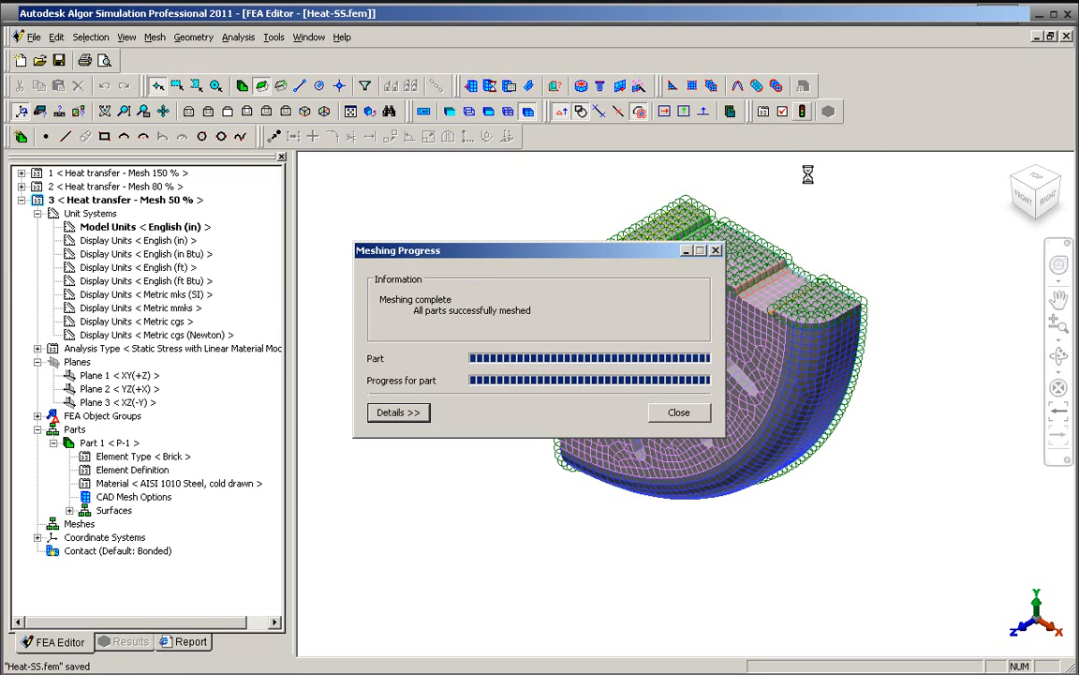
click(678, 412)
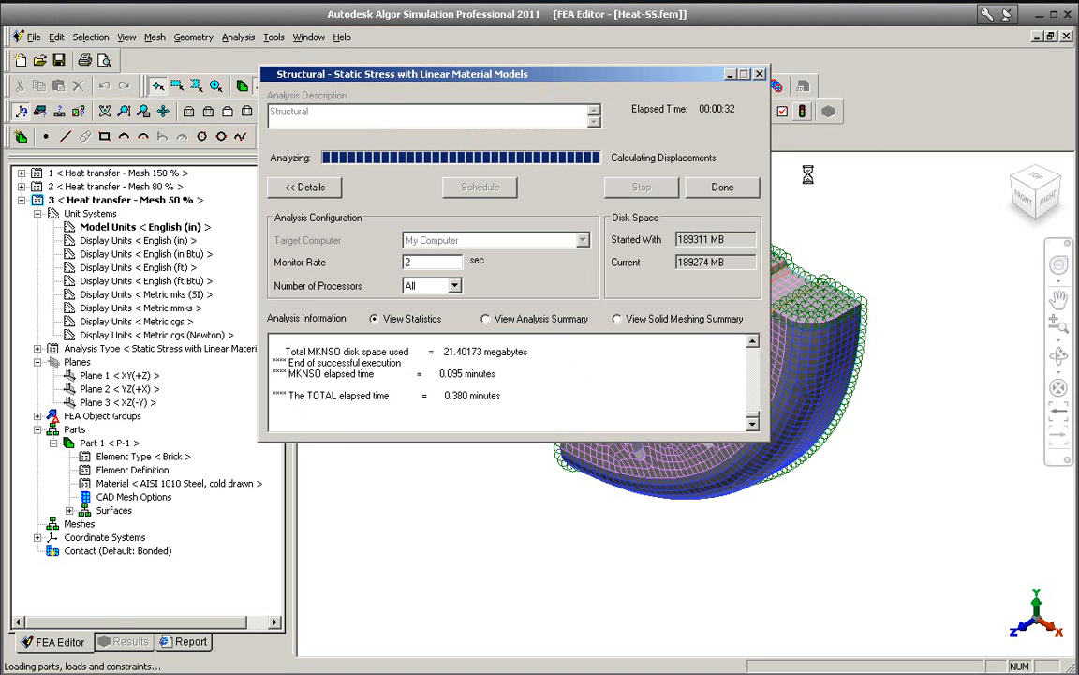
click(721, 187)
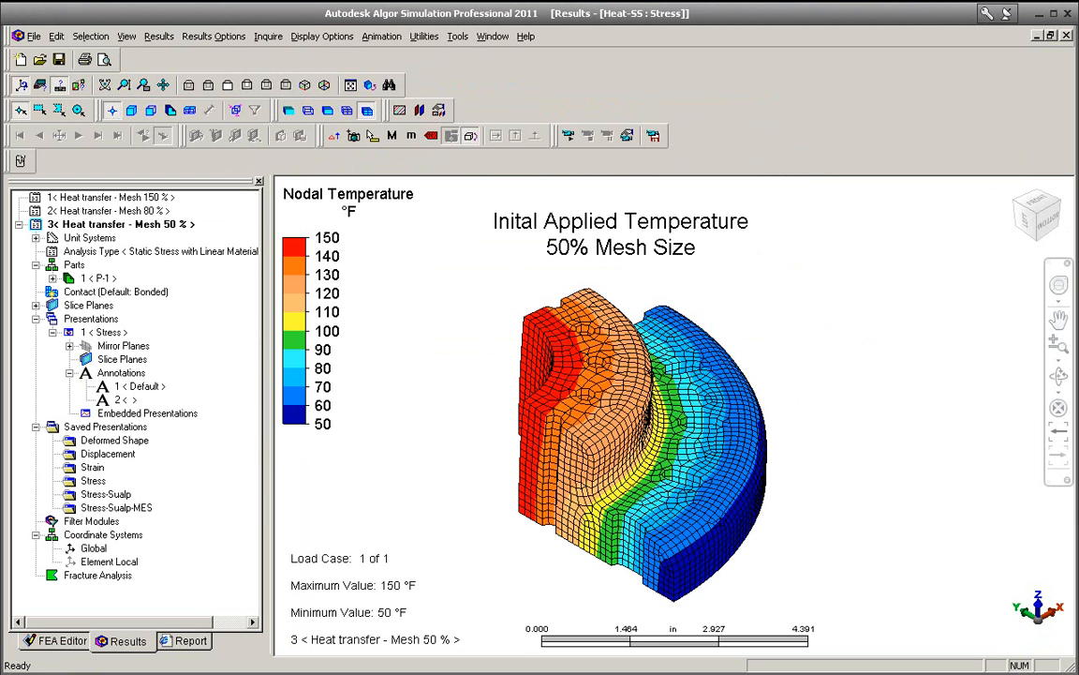